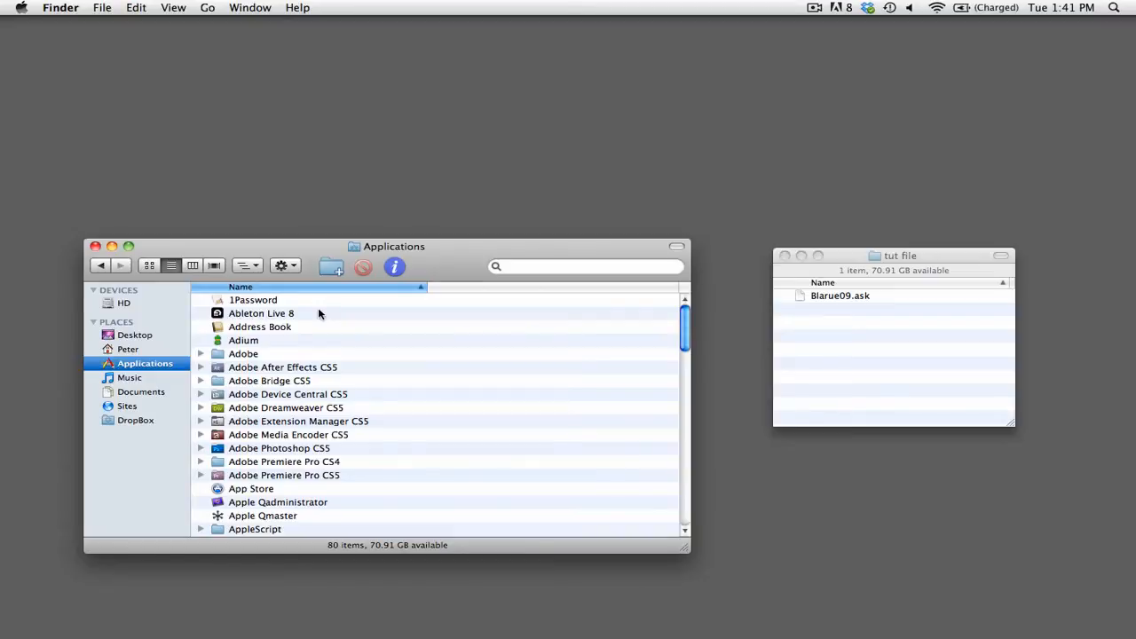
mouse_move(303, 317)
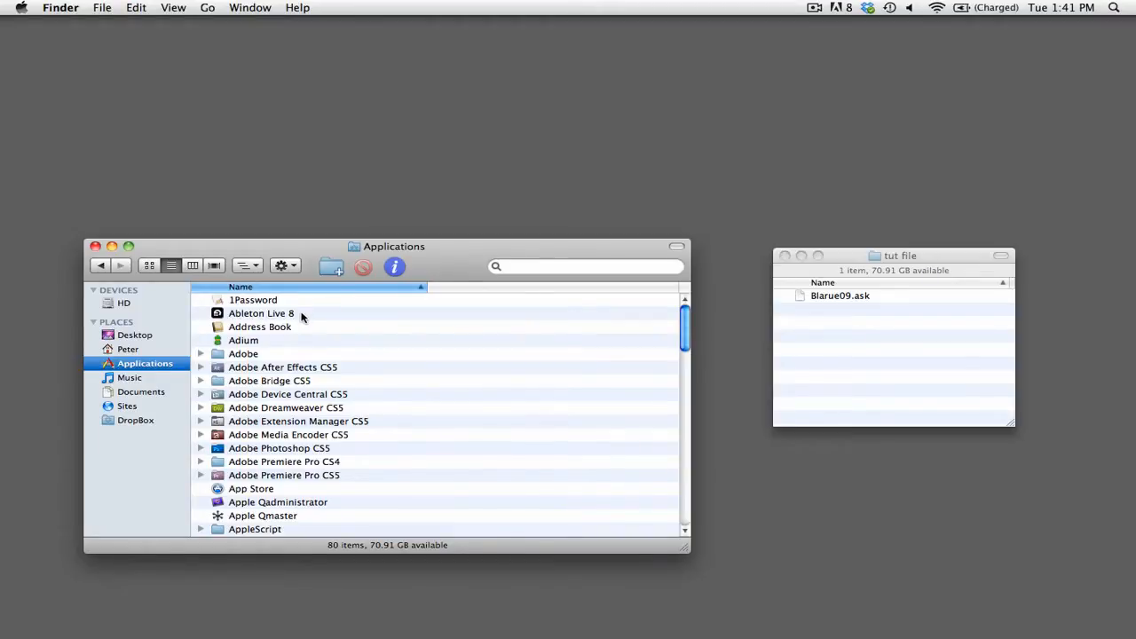
- Show the package contents of Ableton Live 8 and open its Contents folder
double_click(261, 313)
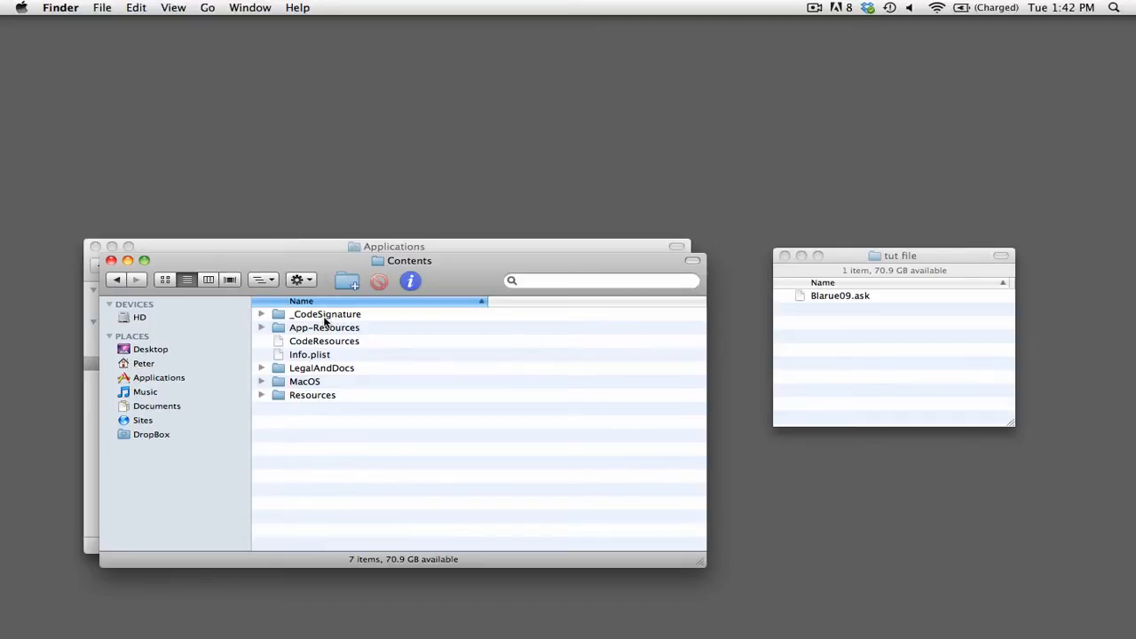
- Navigate from App-Resources into the Skins folder listing files like Clouds.ask
double_click(324, 327)
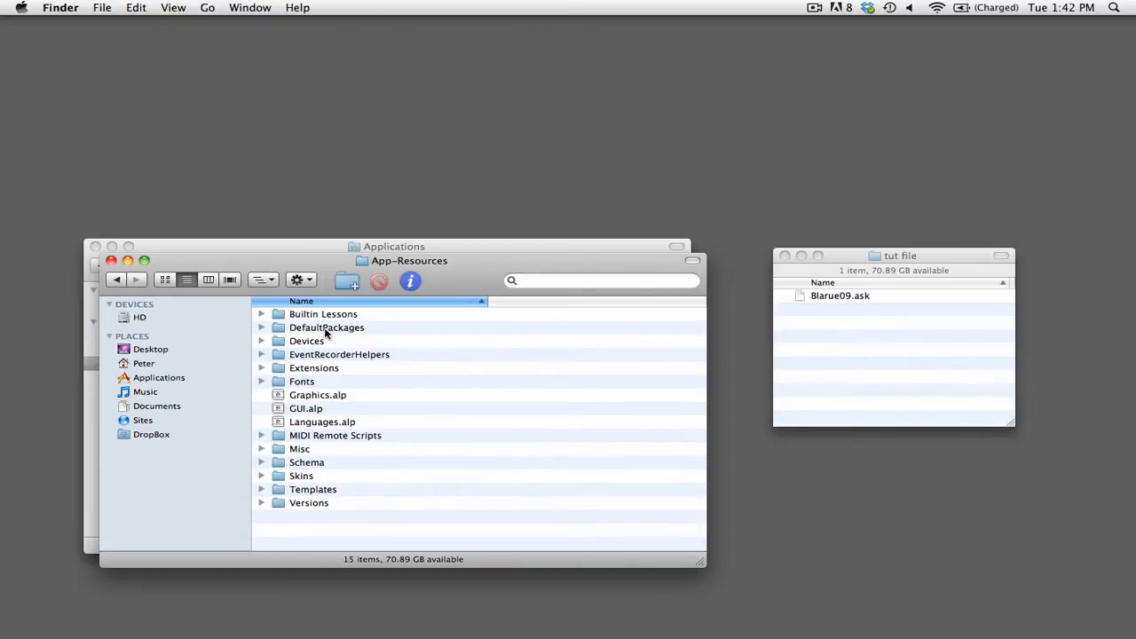
mouse_move(286, 438)
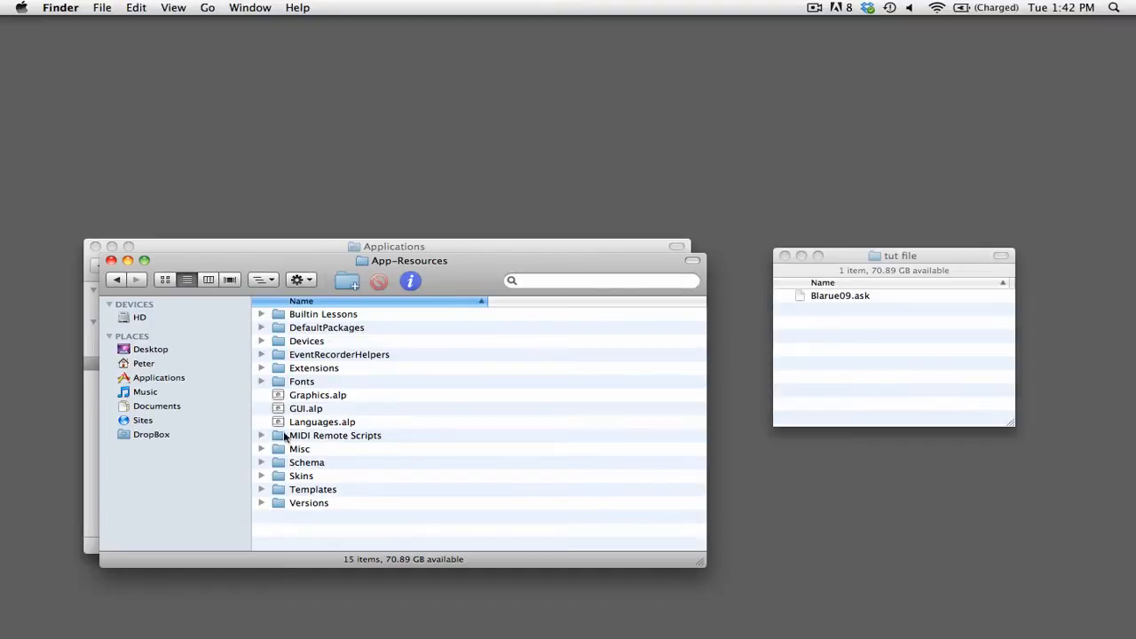
double_click(301, 475)
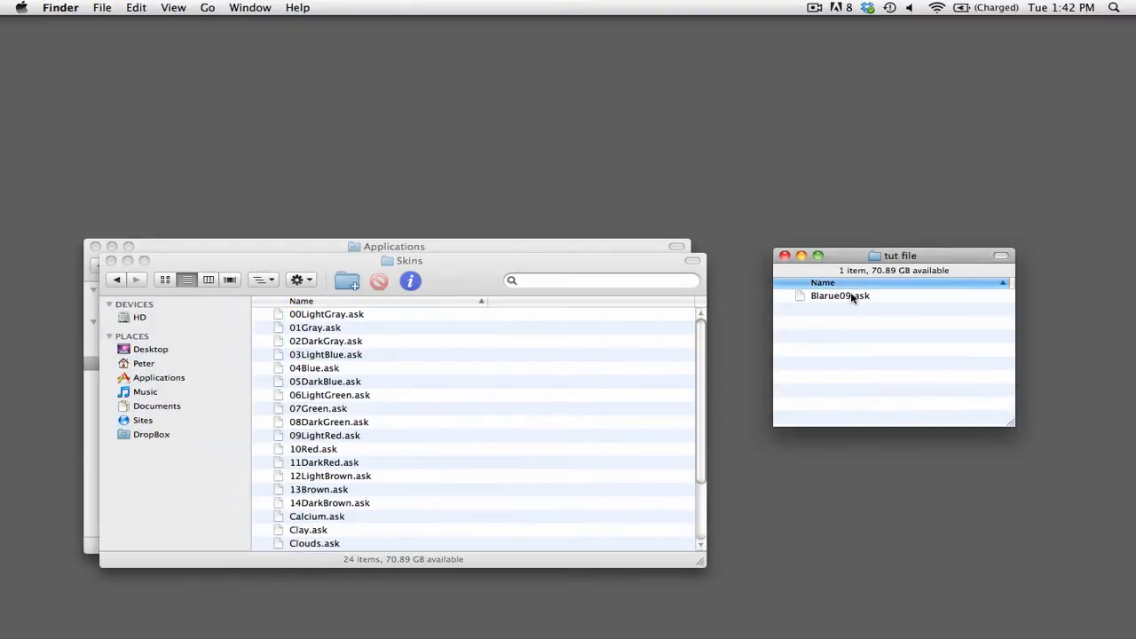
- Drag Blarue09.ask from the tut file window into the Skins folder
left_click(839, 295)
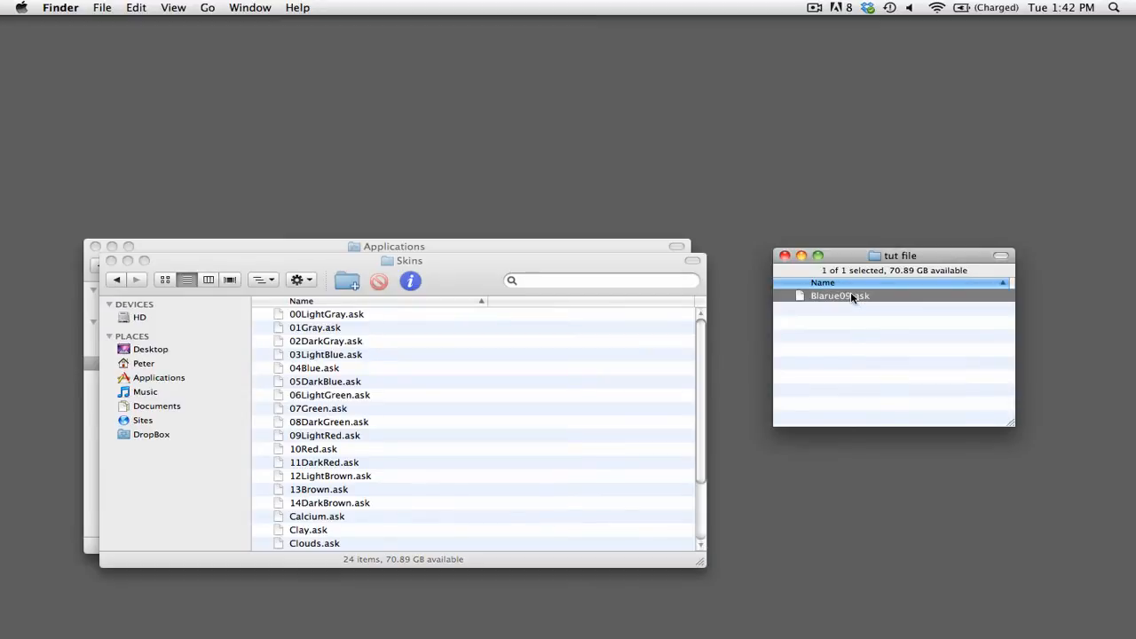
left_click_drag(839, 296, 318, 515)
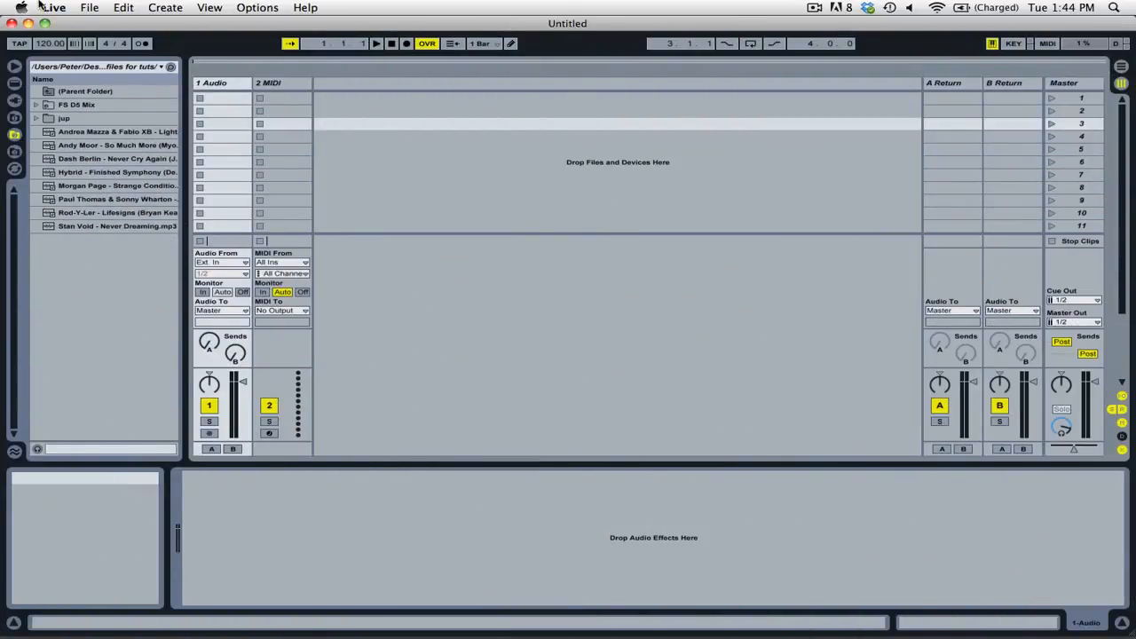
- Open Preferences from the Live menu to reach the Look/Feel settings
left_click(53, 7)
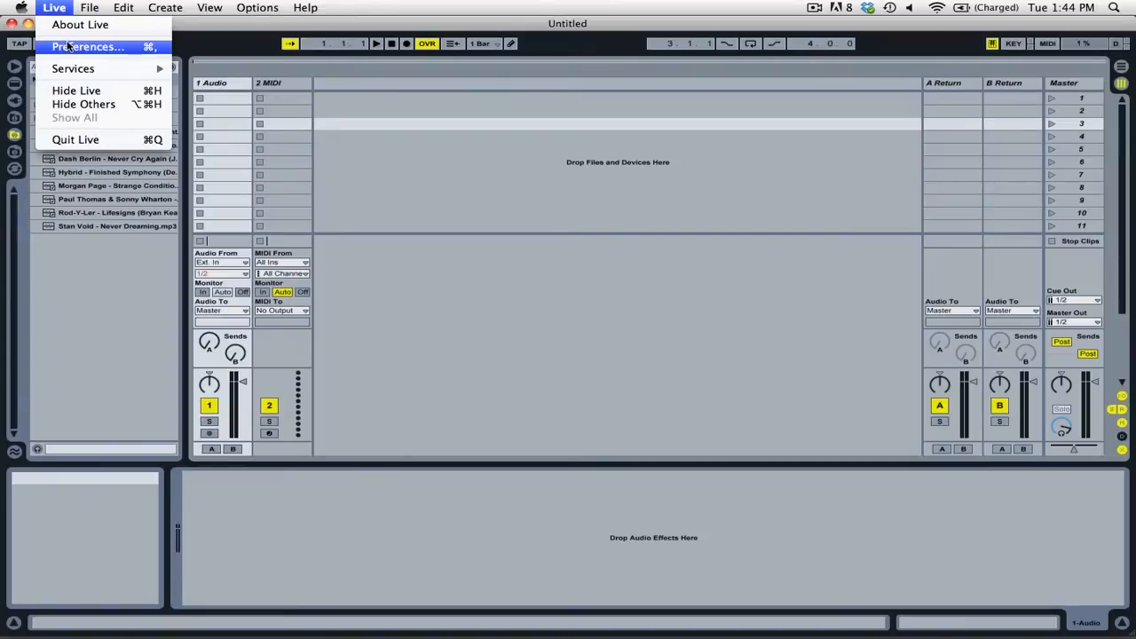
left_click(86, 46)
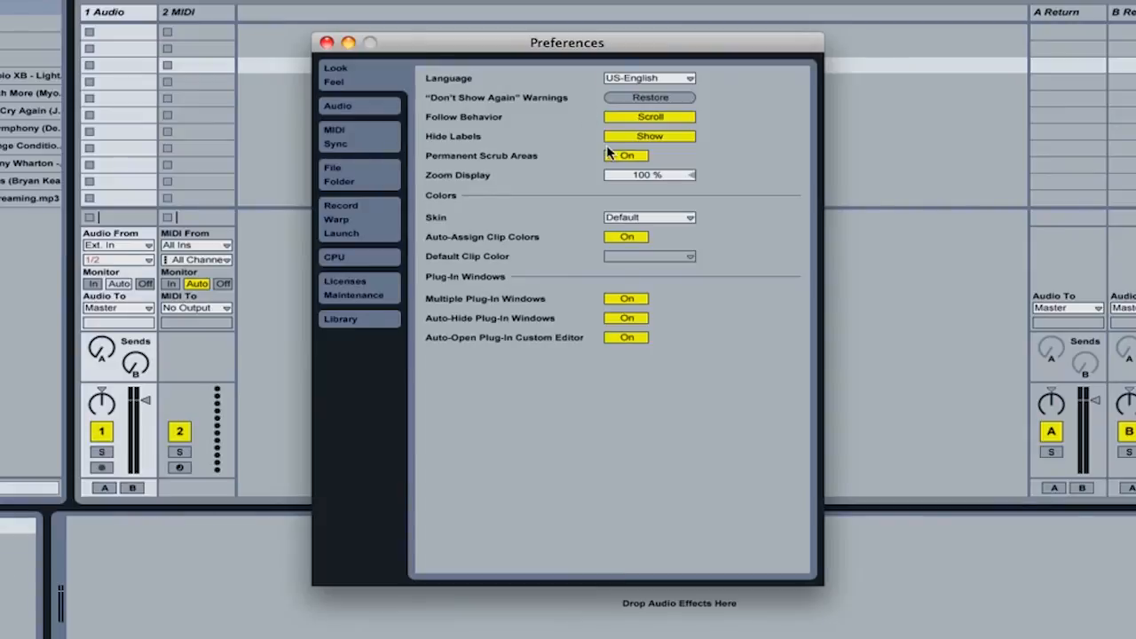
- Choose Blarue09 from the Skin dropdown in Look/Feel preferences
left_click(649, 217)
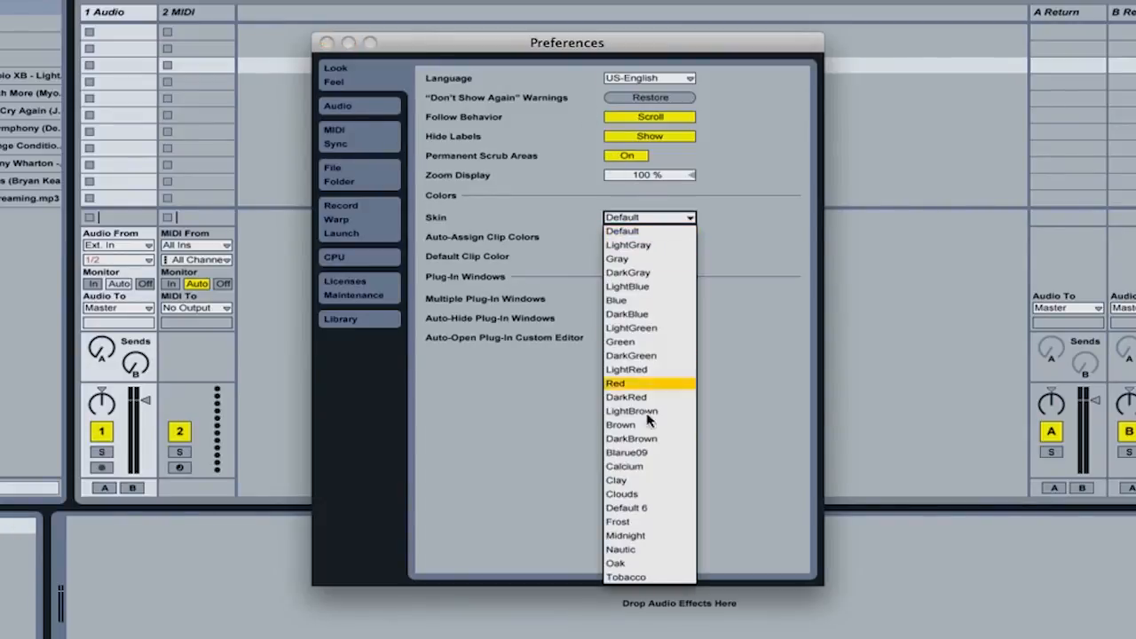
left_click(627, 452)
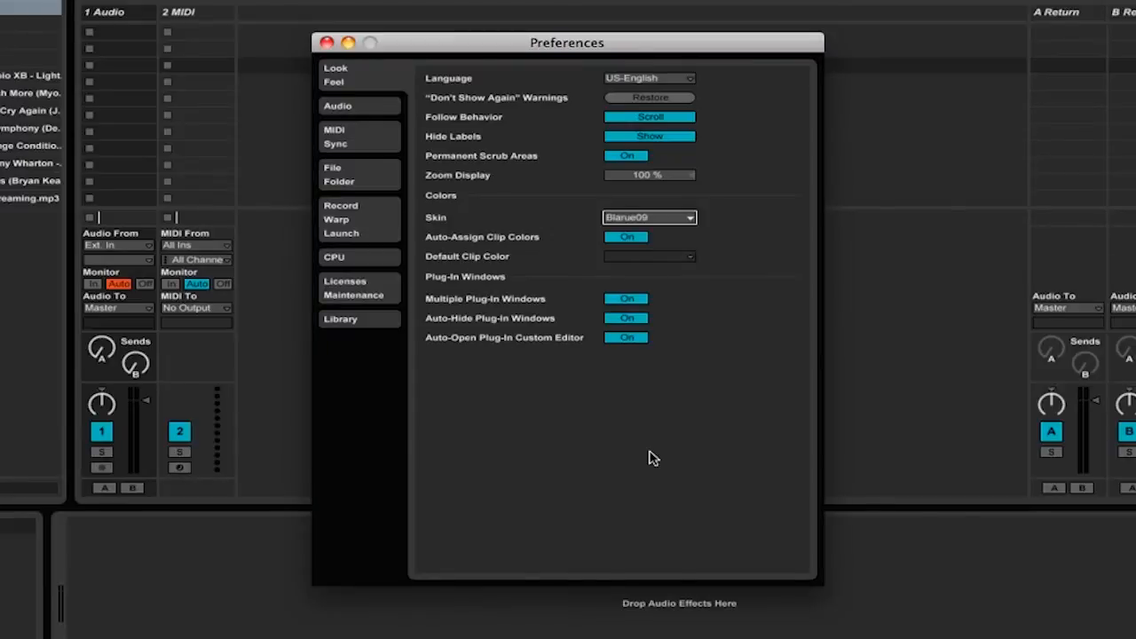